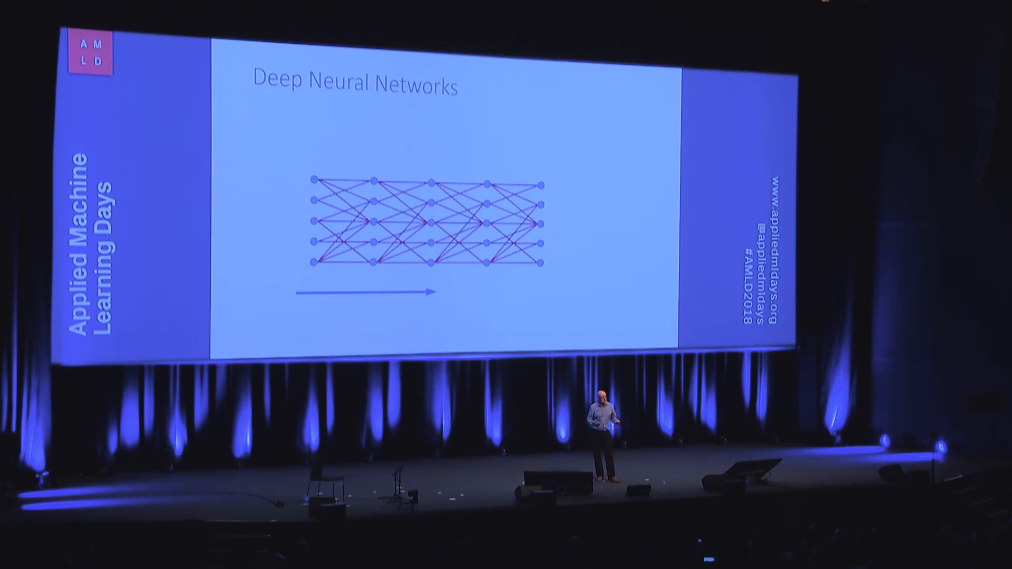
key(right)
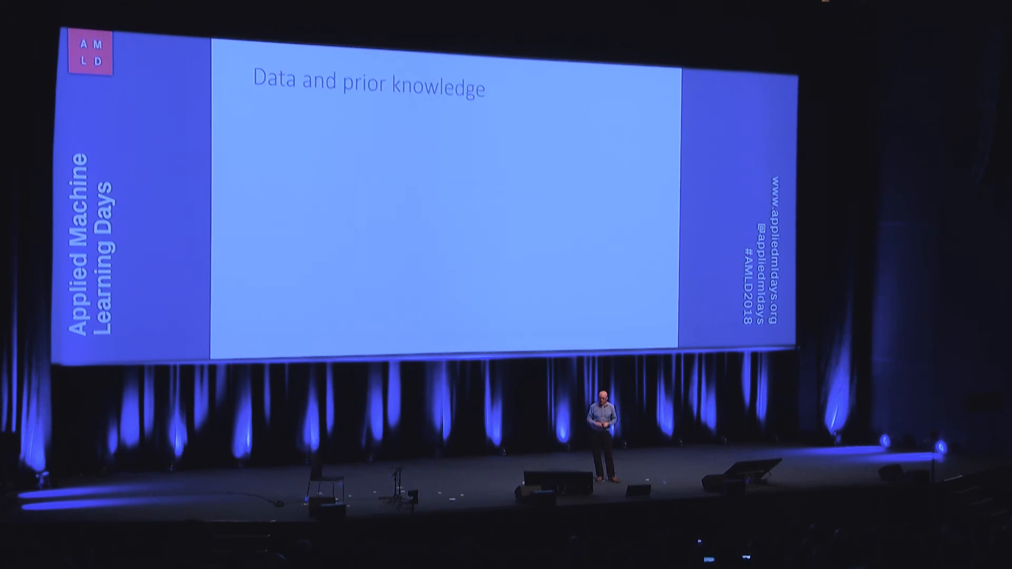